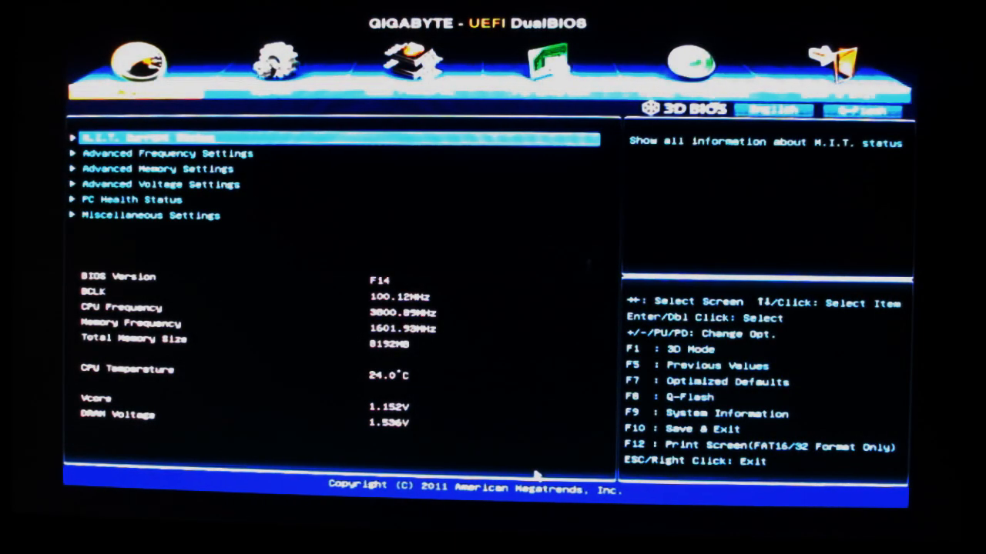
pyautogui.moveTo(527, 375)
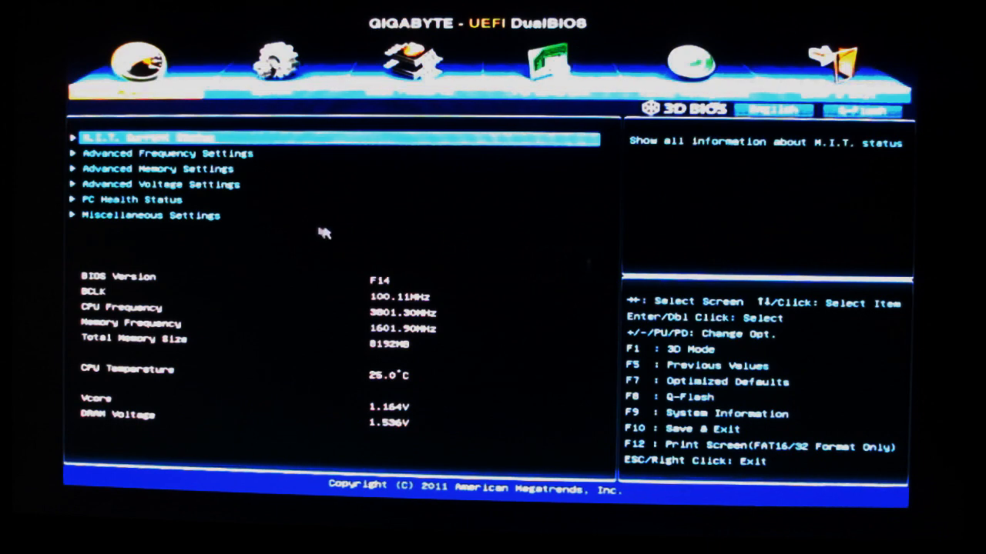
pyautogui.moveTo(428, 254)
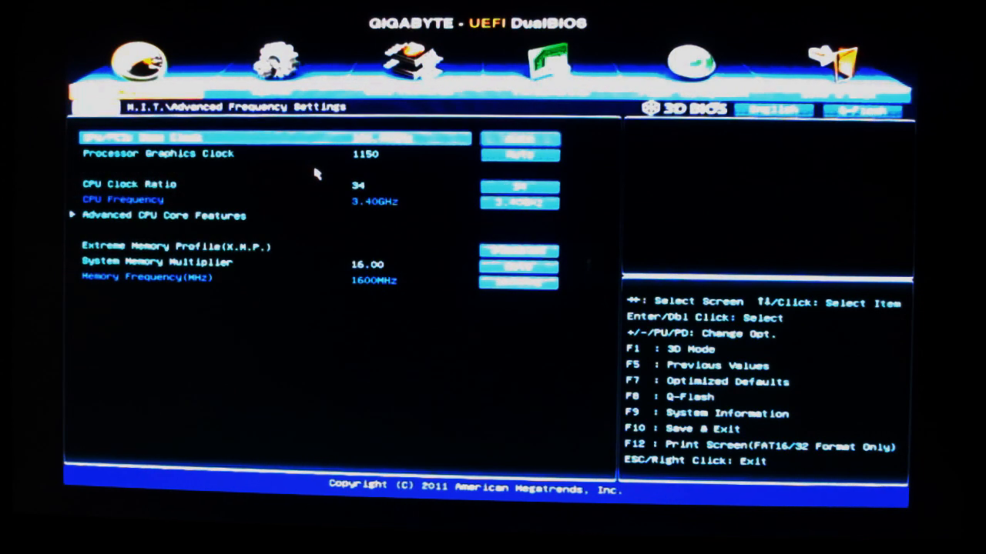
pyautogui.moveTo(379, 246)
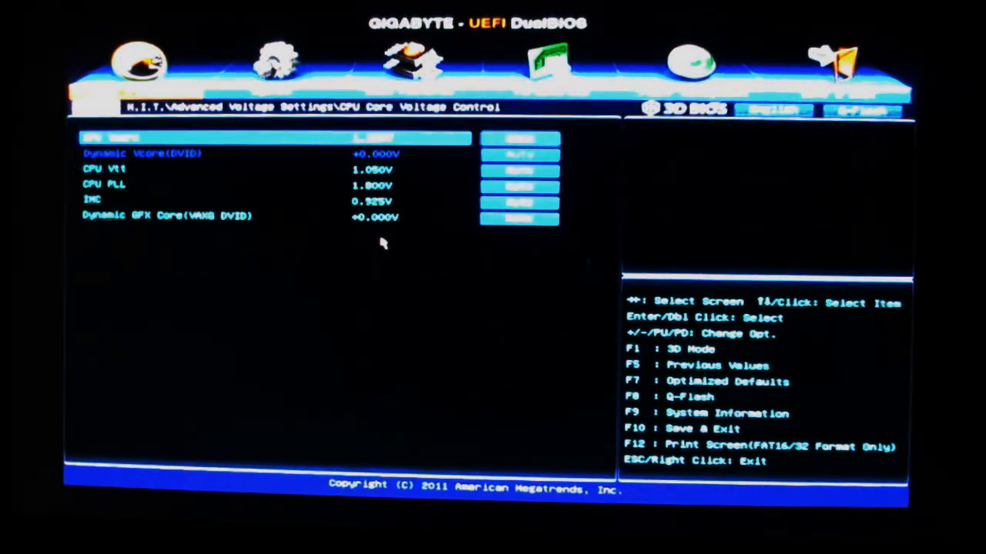
# - Back out of CPU Core Voltage Control after viewing the CPU Vtt, CPU PLL and IMC voltages
pyautogui.press('Escape')
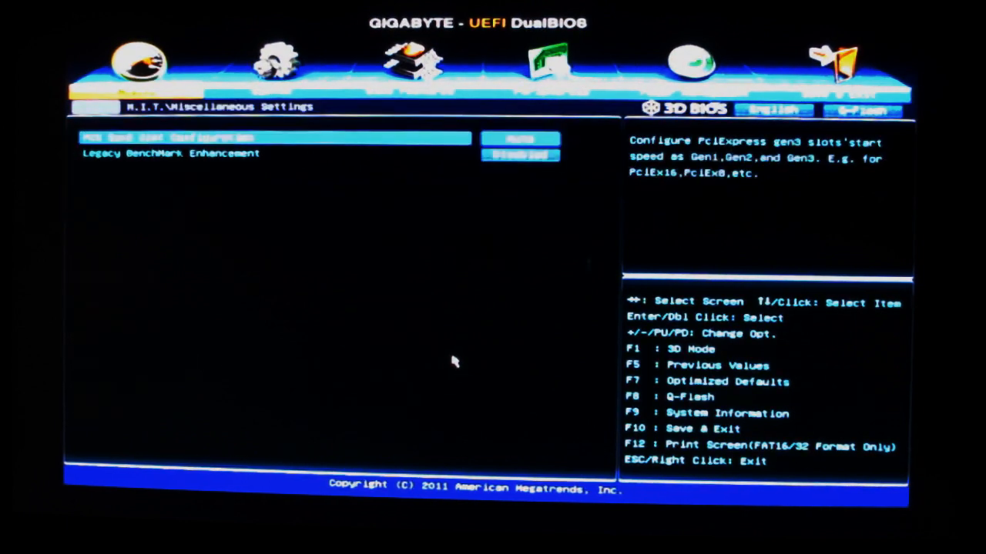
pyautogui.moveTo(307, 183)
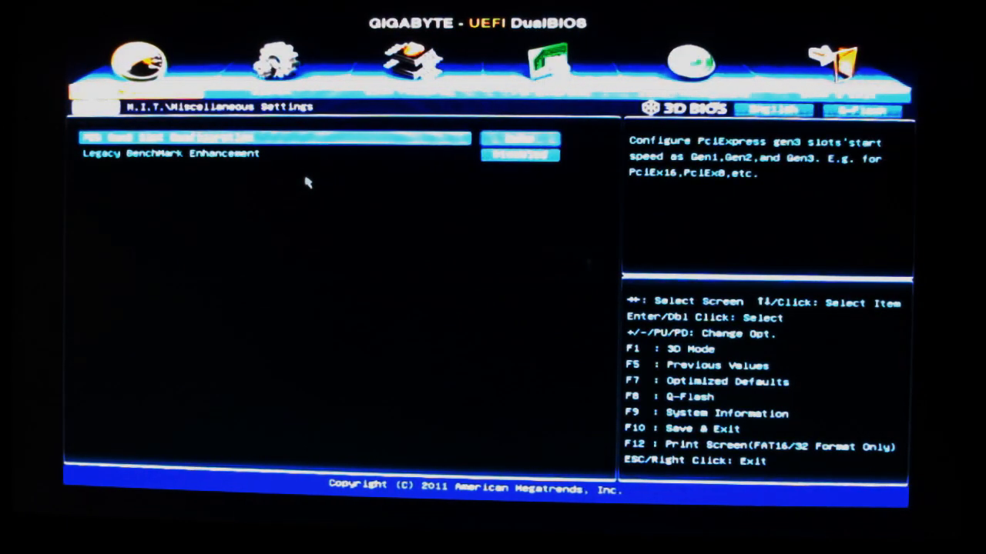
pyautogui.moveTo(388, 185)
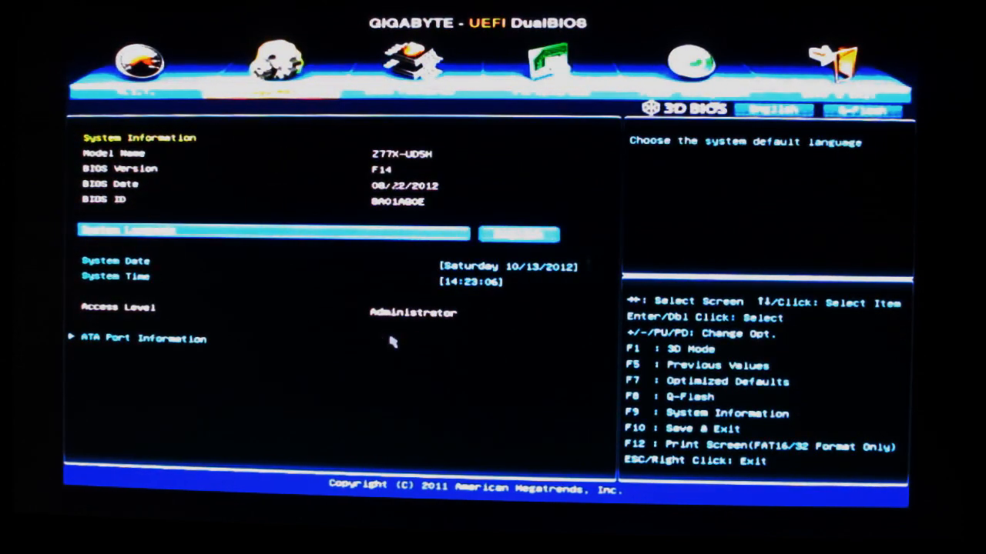
pyautogui.moveTo(458, 285)
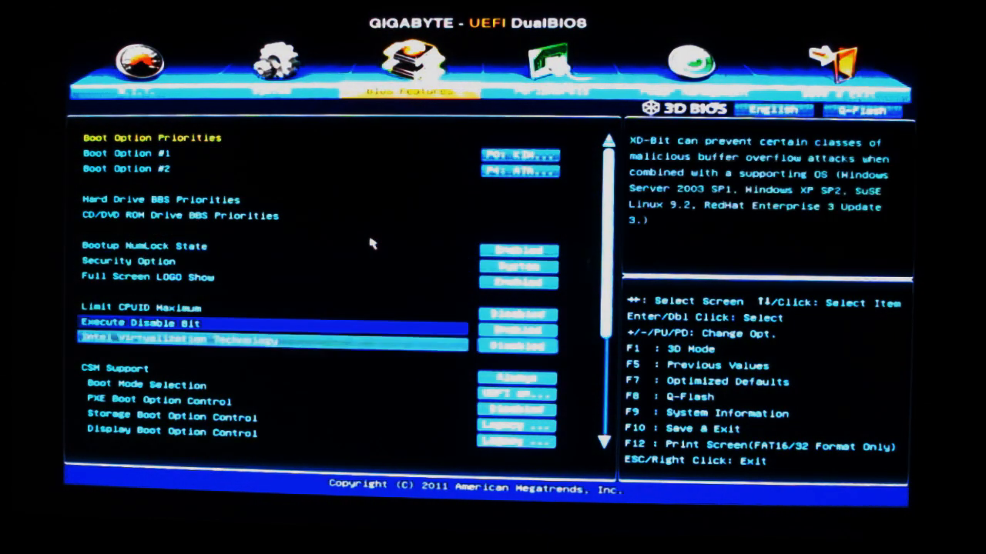
# - Scroll down the BIOS Features list past Execute Disable Bit and Full Screen LOGO Show
pyautogui.scroll(-3)
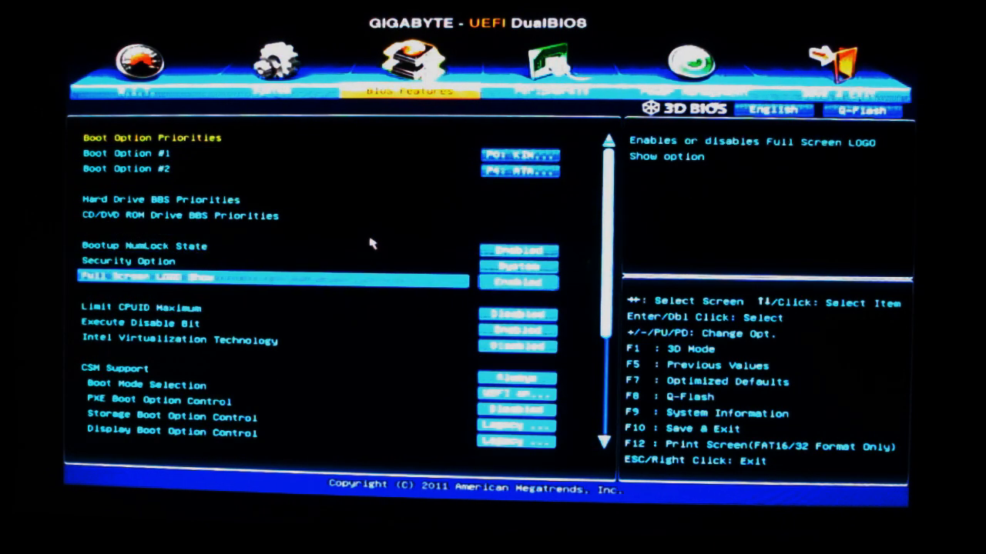
pyautogui.scroll(-3)
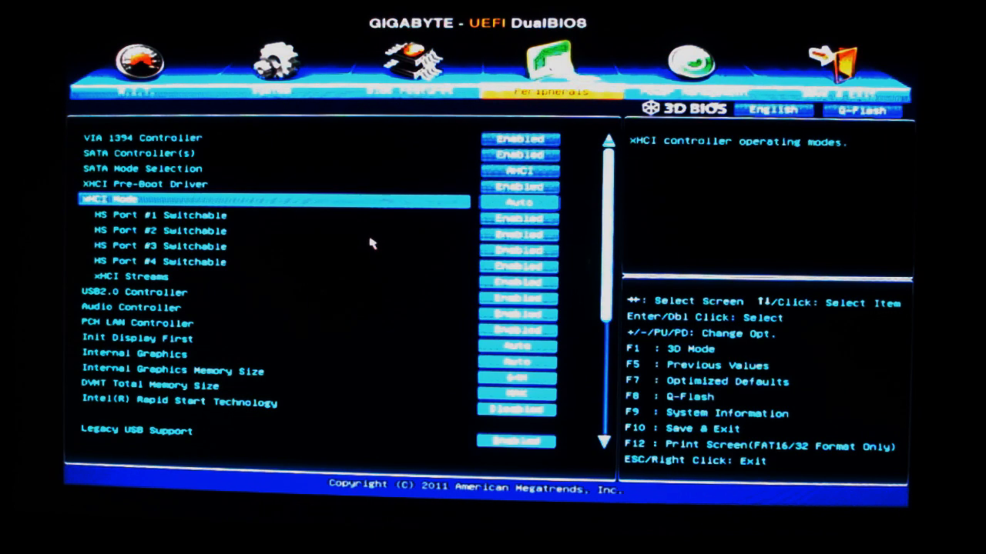
# - Scroll the Peripherals list down to Marvell ATA Controller Configuration, then move to the next tab
pyautogui.click(154, 246)
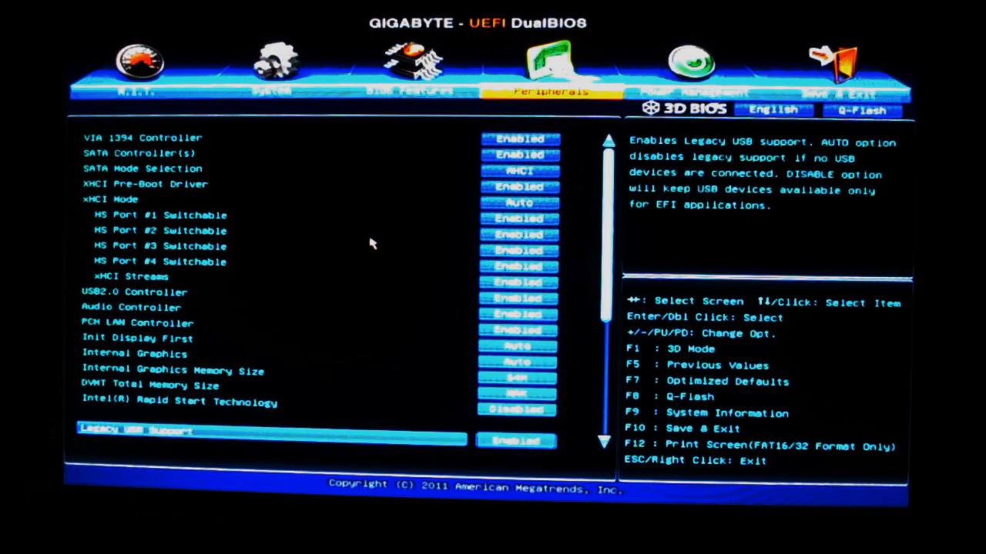
pyautogui.scroll(-3)
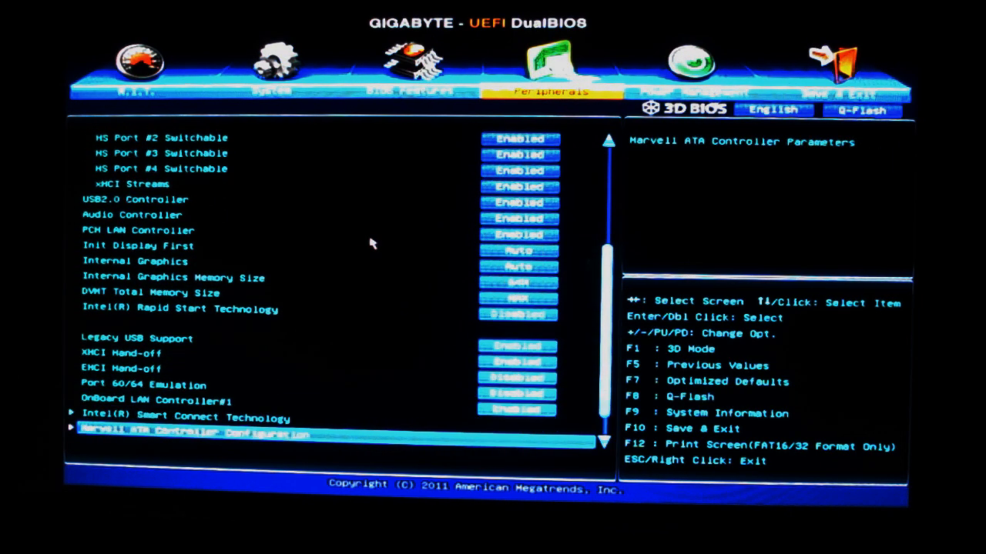
pyautogui.scroll(-3)
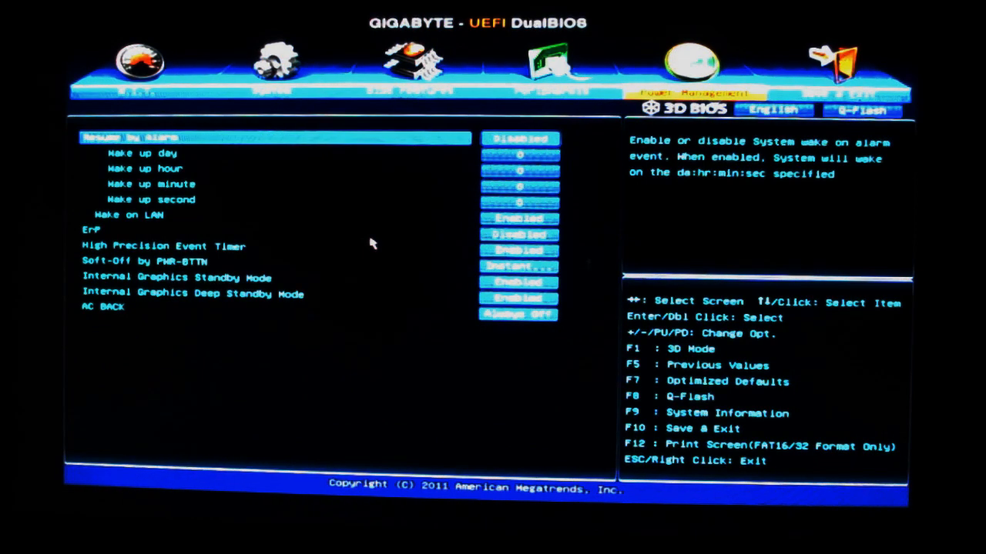
pyautogui.click(165, 246)
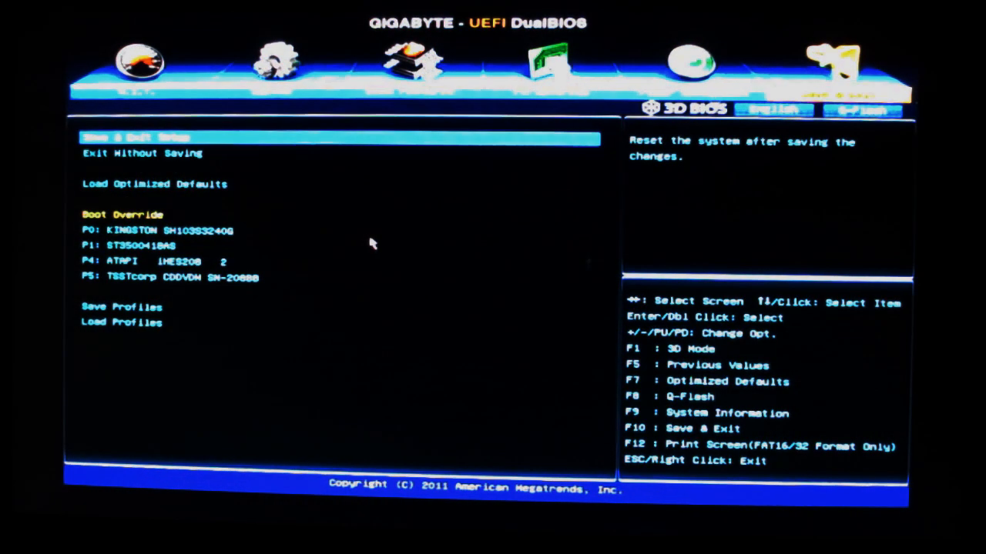
pyautogui.moveTo(699, 171)
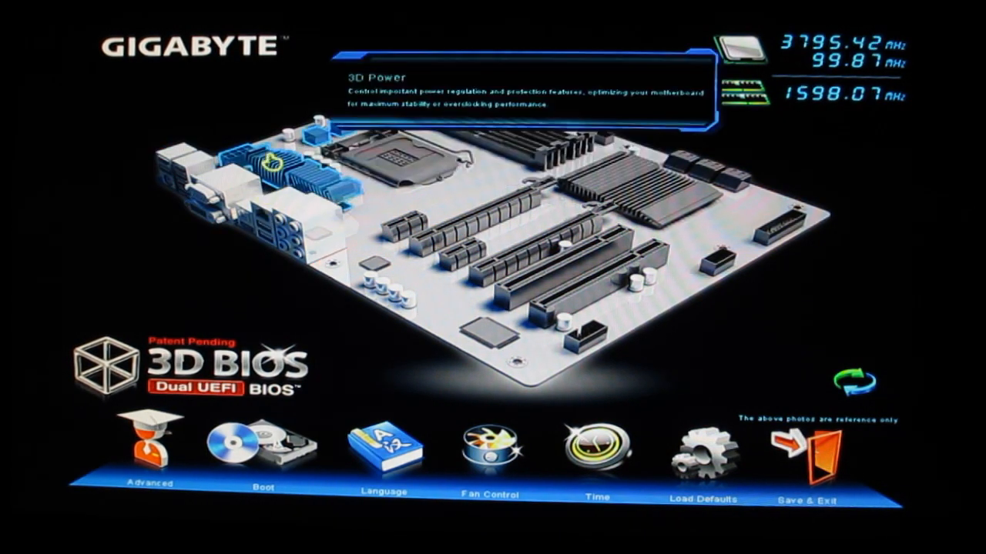
pyautogui.moveTo(551, 238)
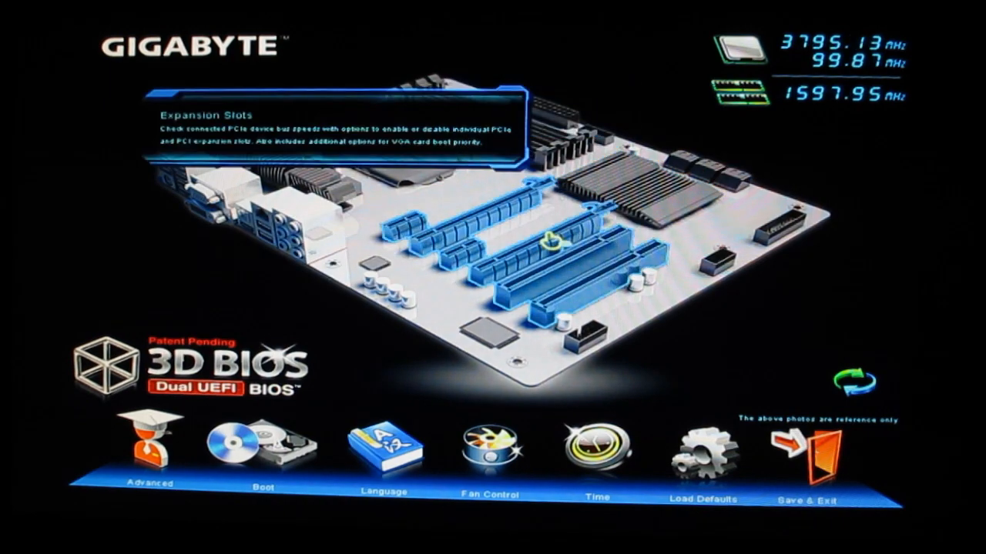